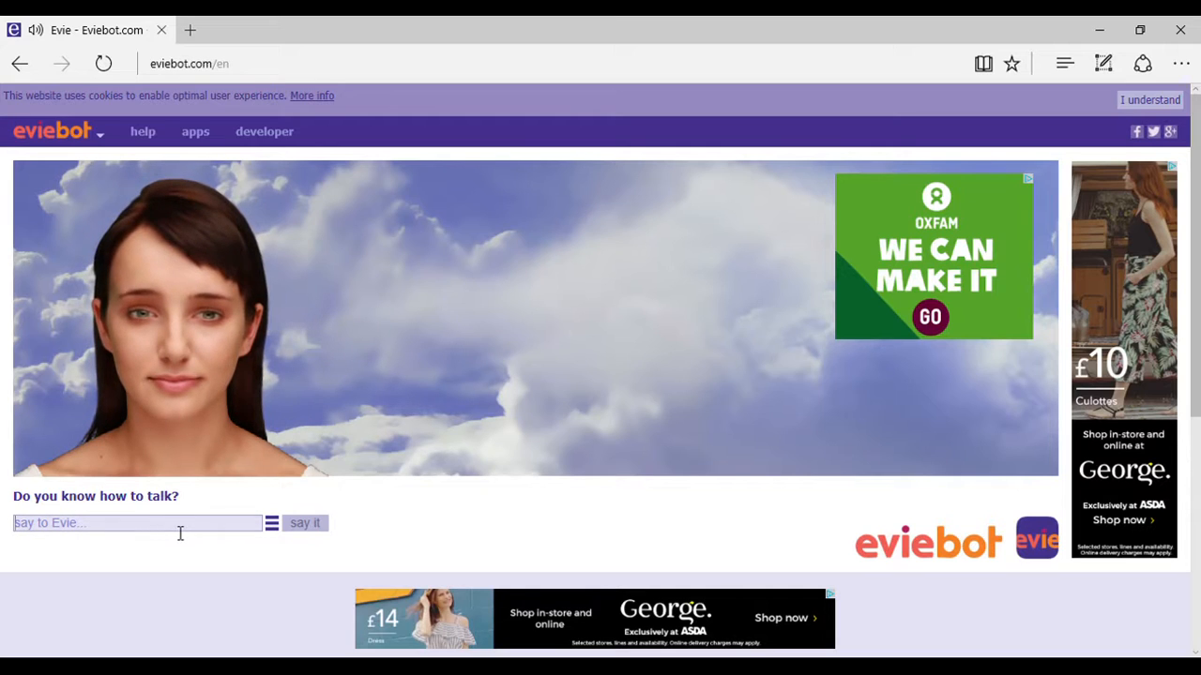
Send Evie short replies like 'Yep, I…' and 'lololol'.
type("Y")
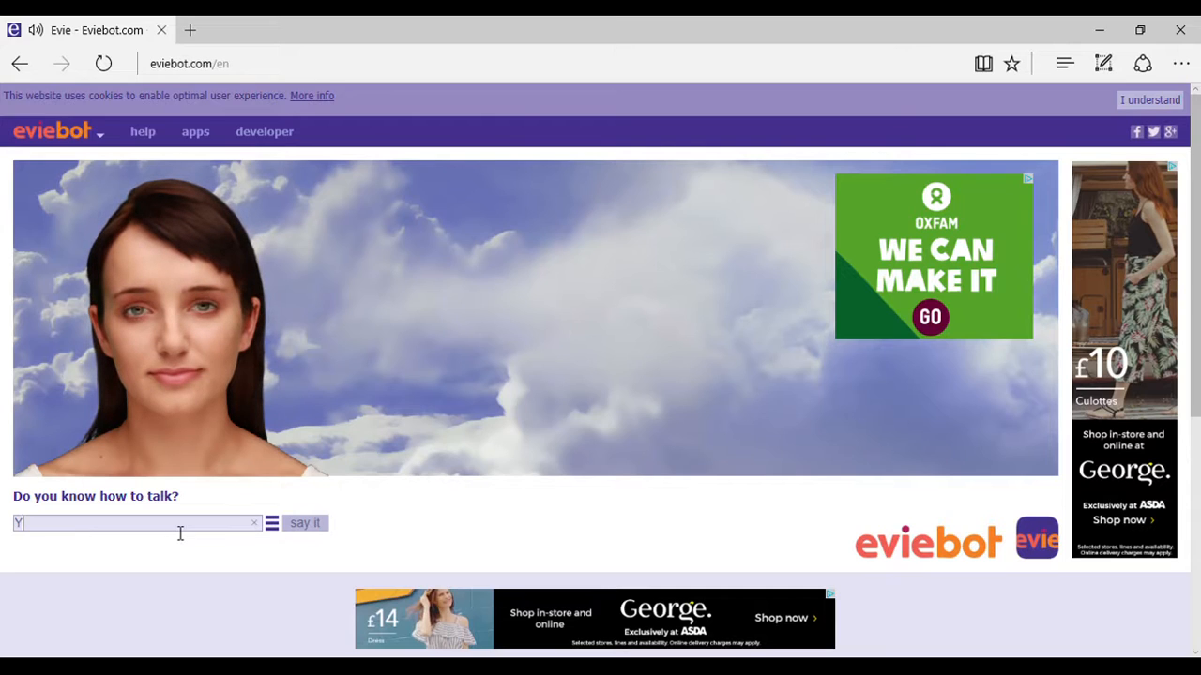
type("ep, I")
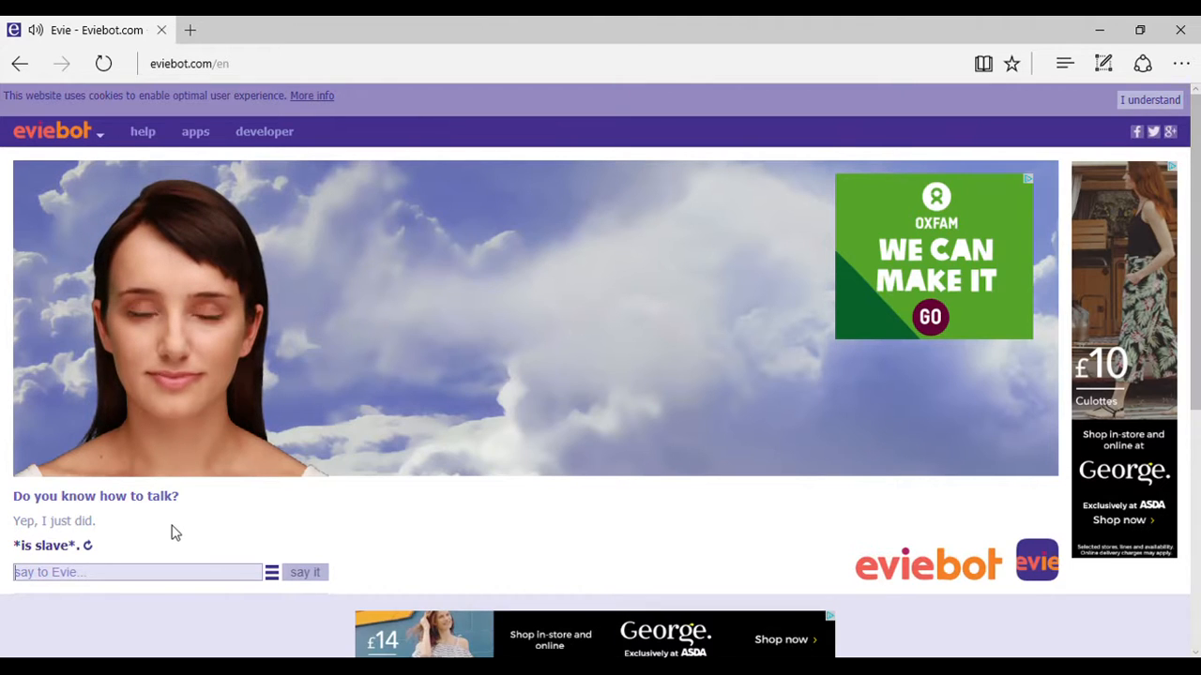
type("lololol")
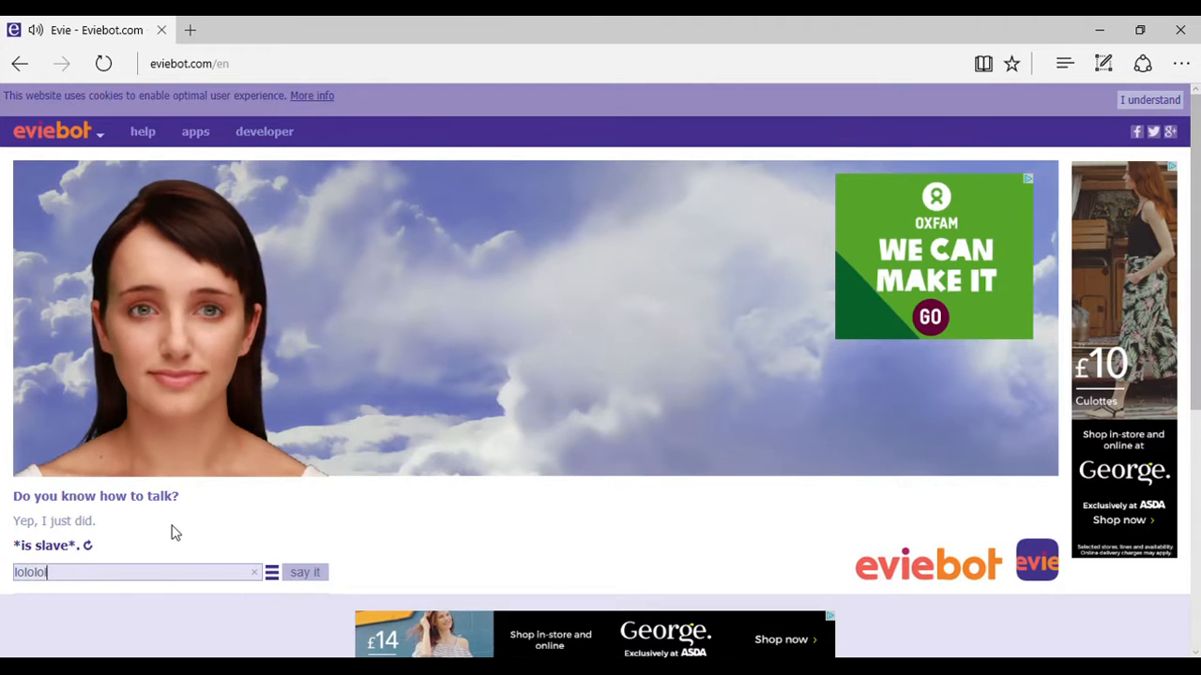
left_click(304, 572)
type("I don't")
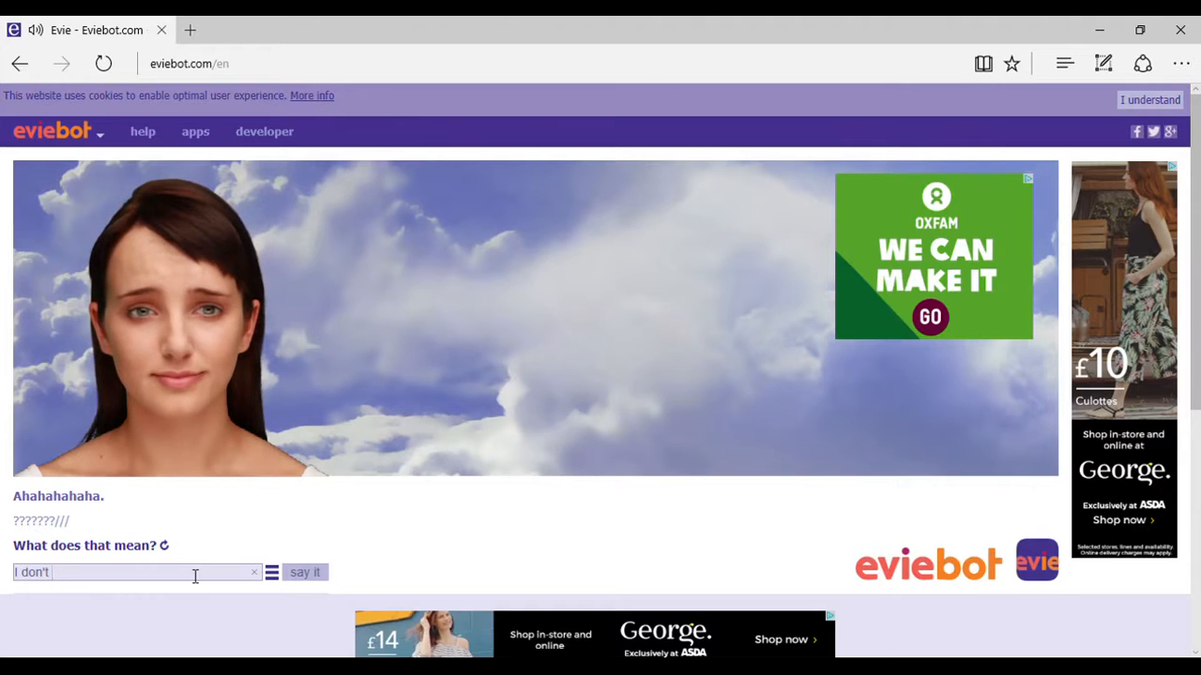
Send further replies, including '948', ending with 'Shaolin in the redwoods'.
left_click(305, 572)
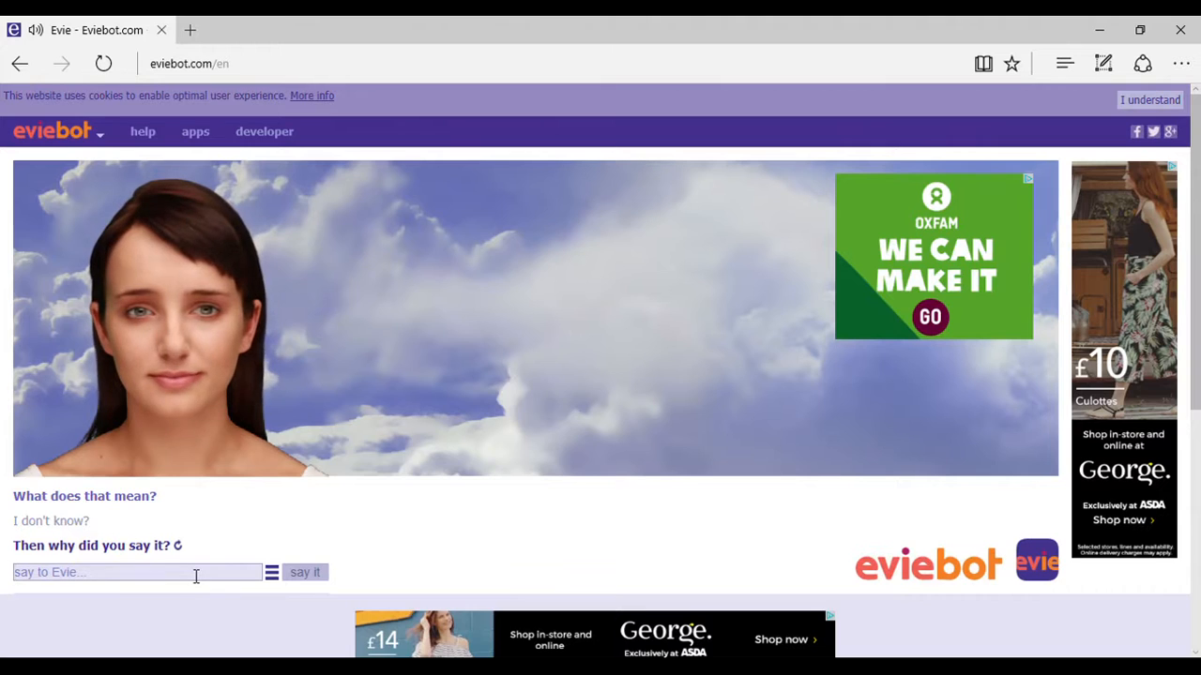
left_click(304, 573)
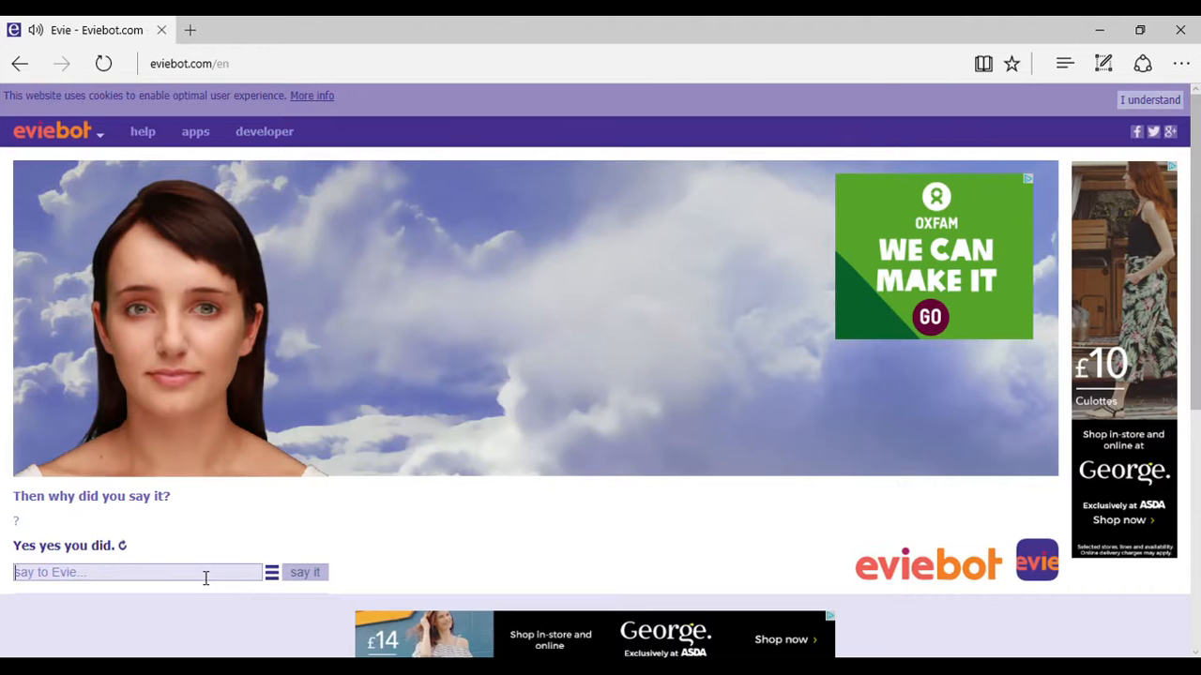
type("948")
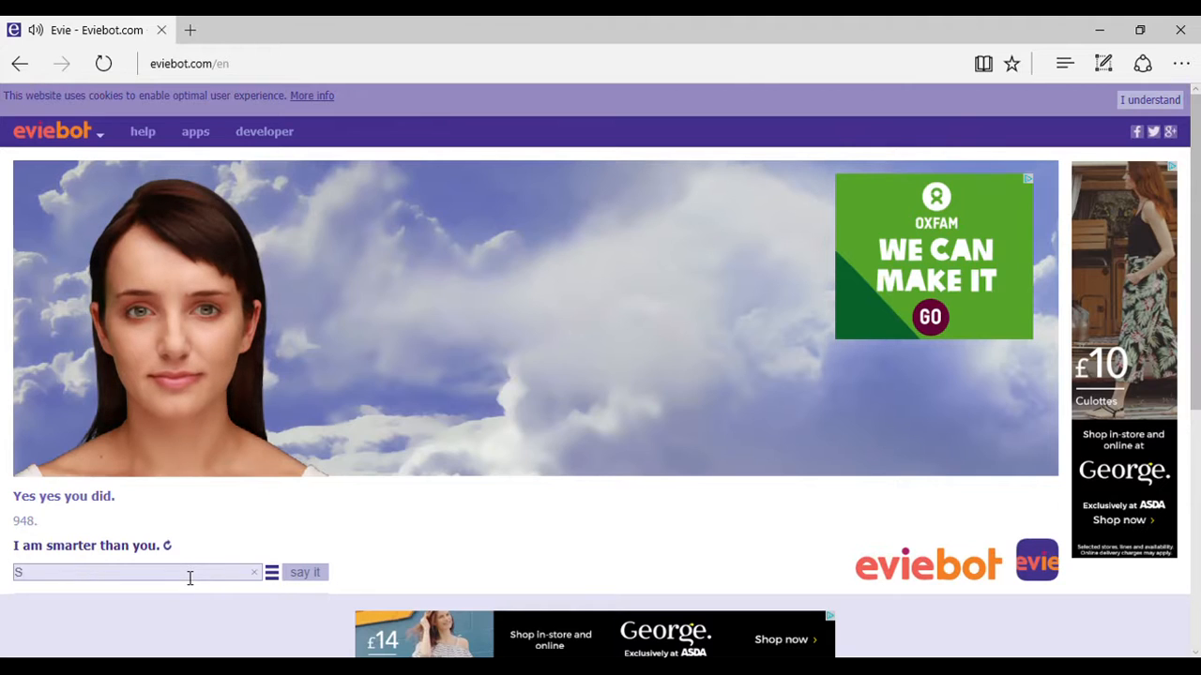
type("haolin in the redw")
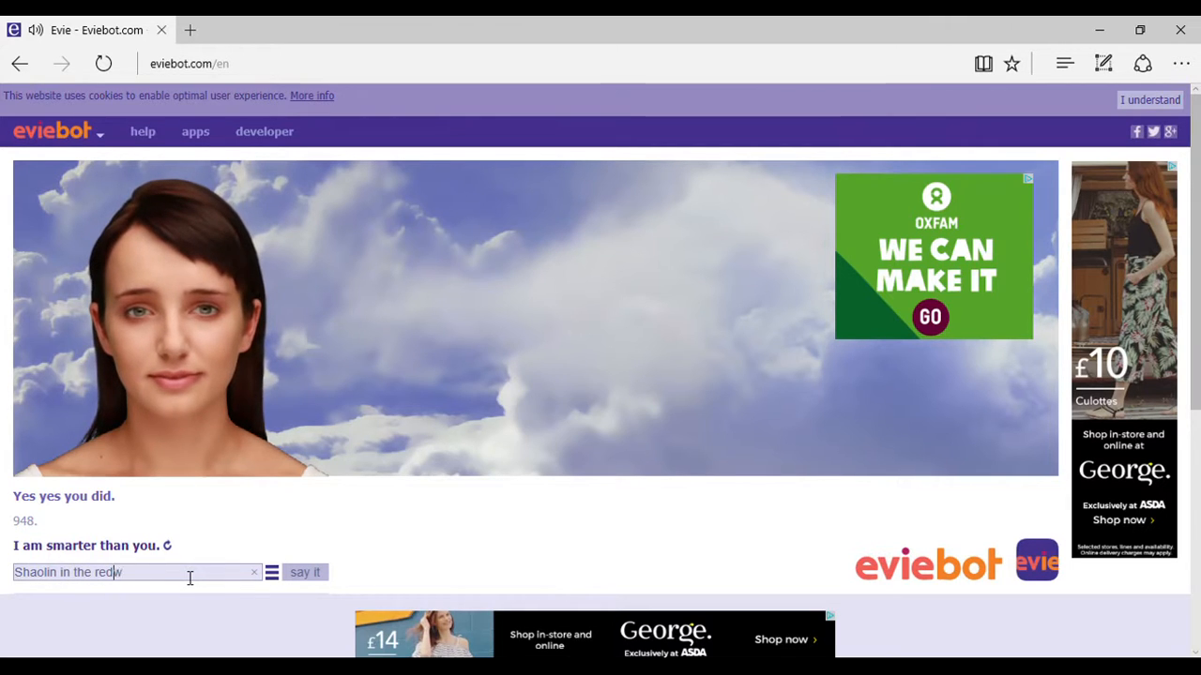
type("oods")
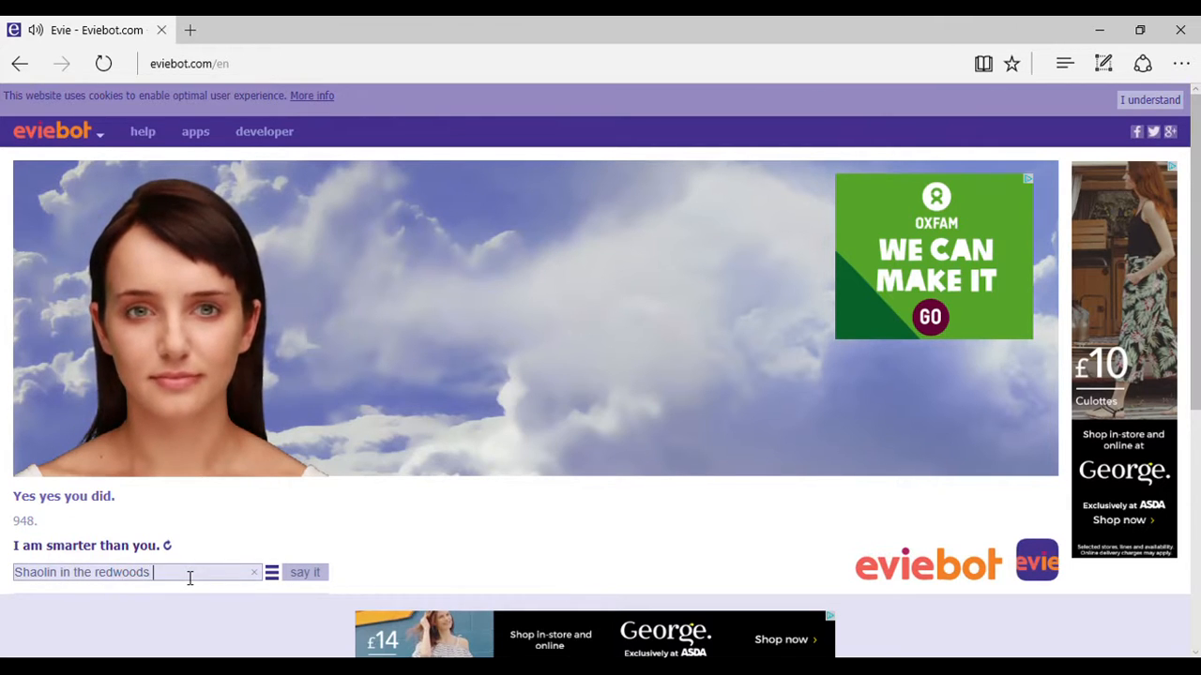
left_click(305, 573)
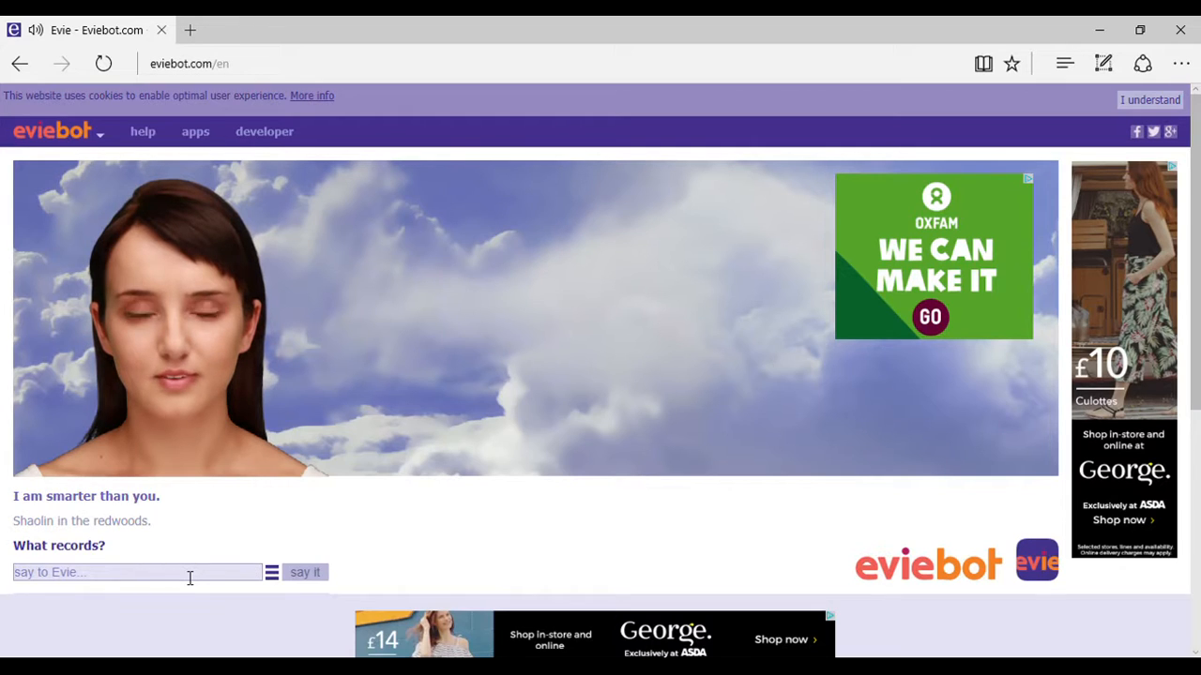
Send Evie replies starting 'I think God…' and 'I'm Go…'.
type("M")
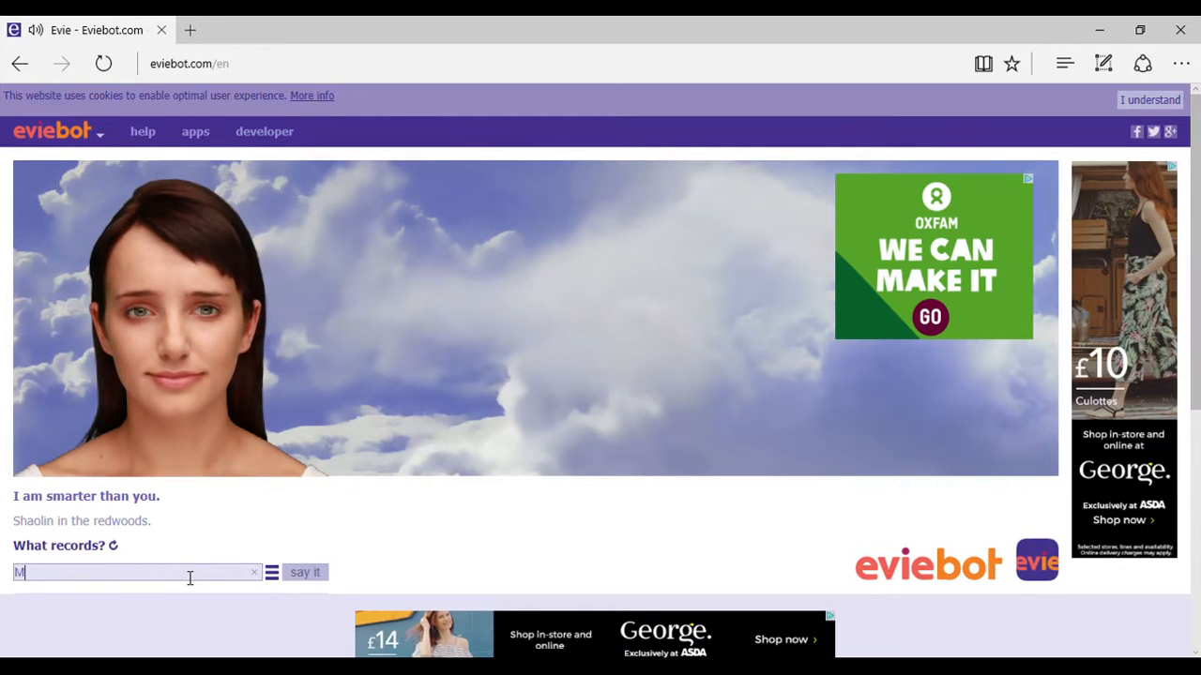
left_click(304, 573)
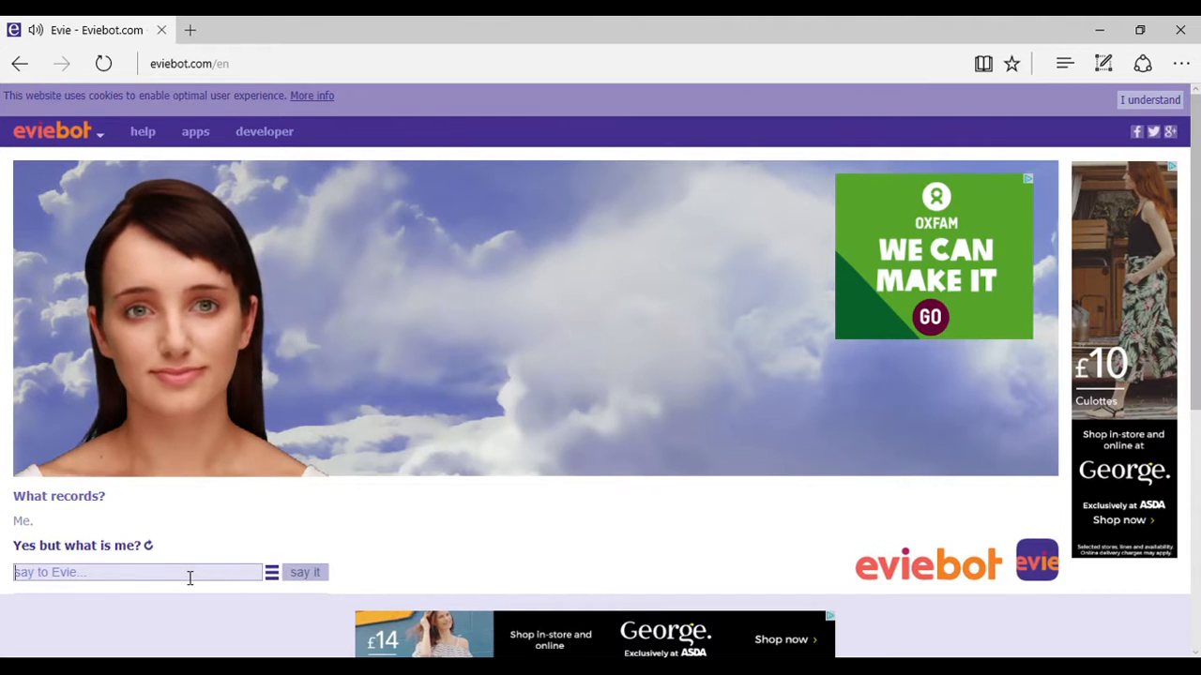
left_click(305, 572)
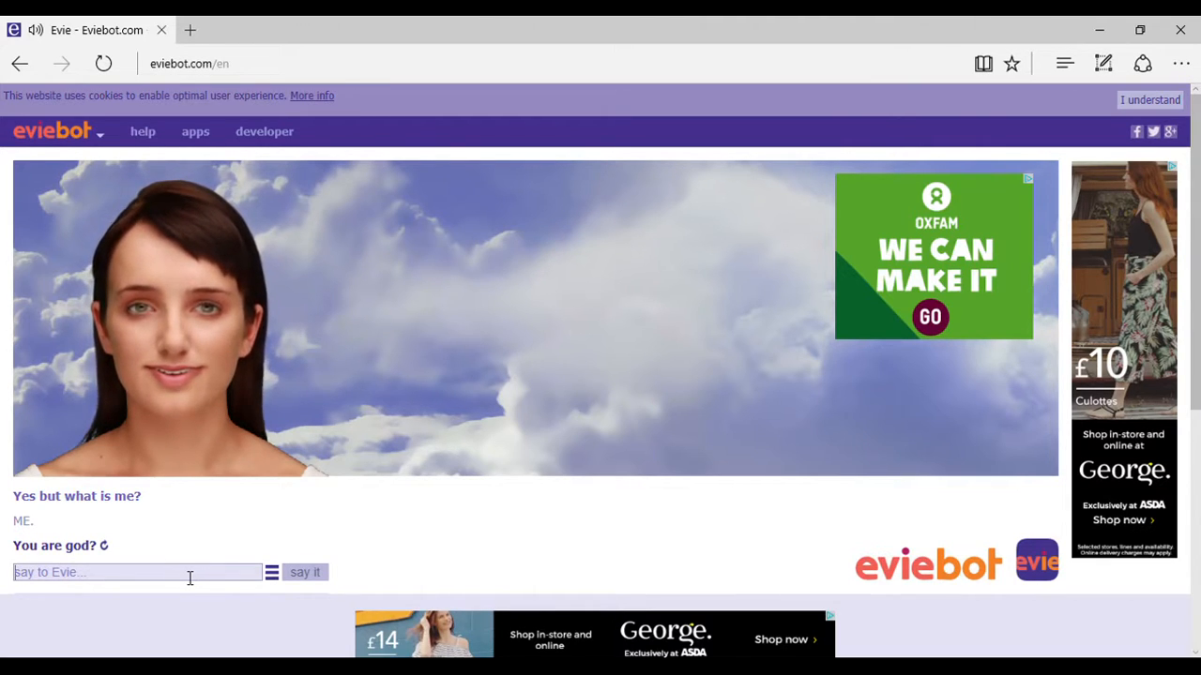
type("I think I'm")
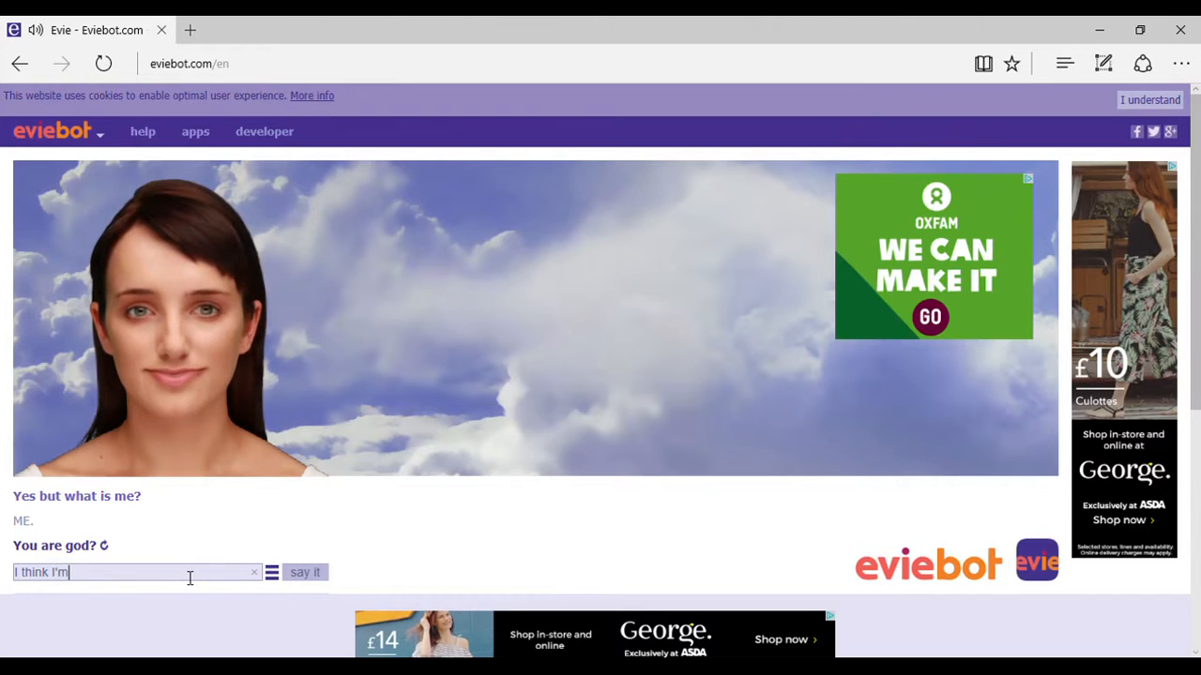
type("God, therefore")
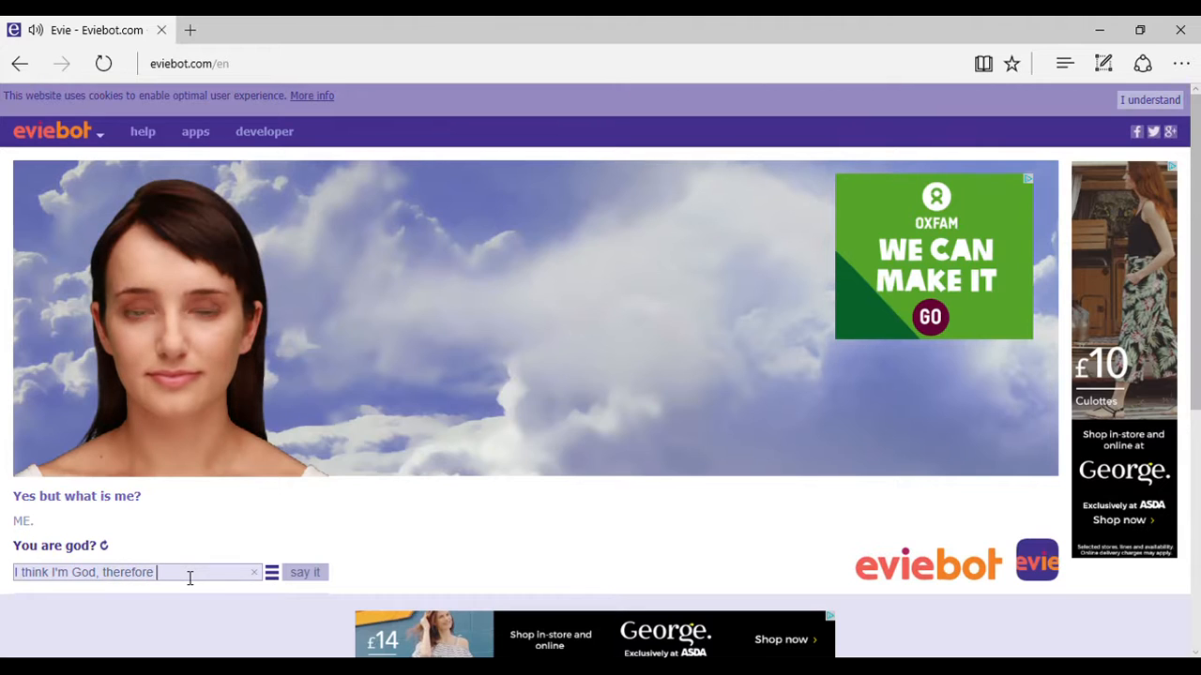
type("I'm Go")
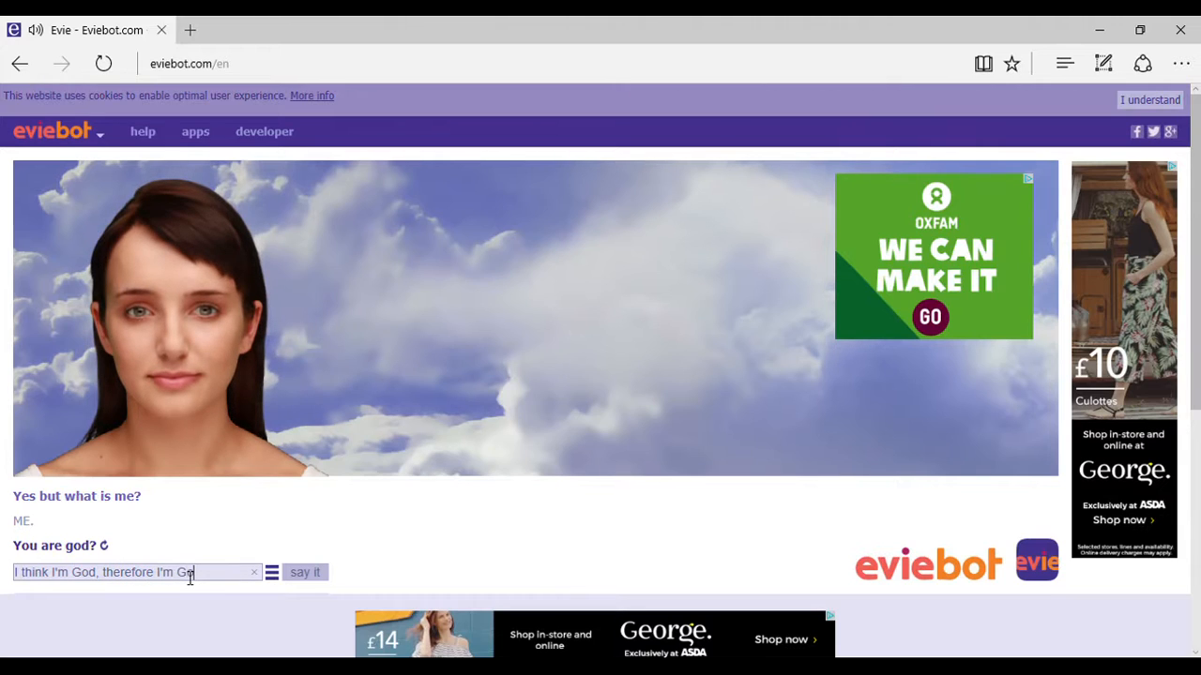
left_click(305, 573)
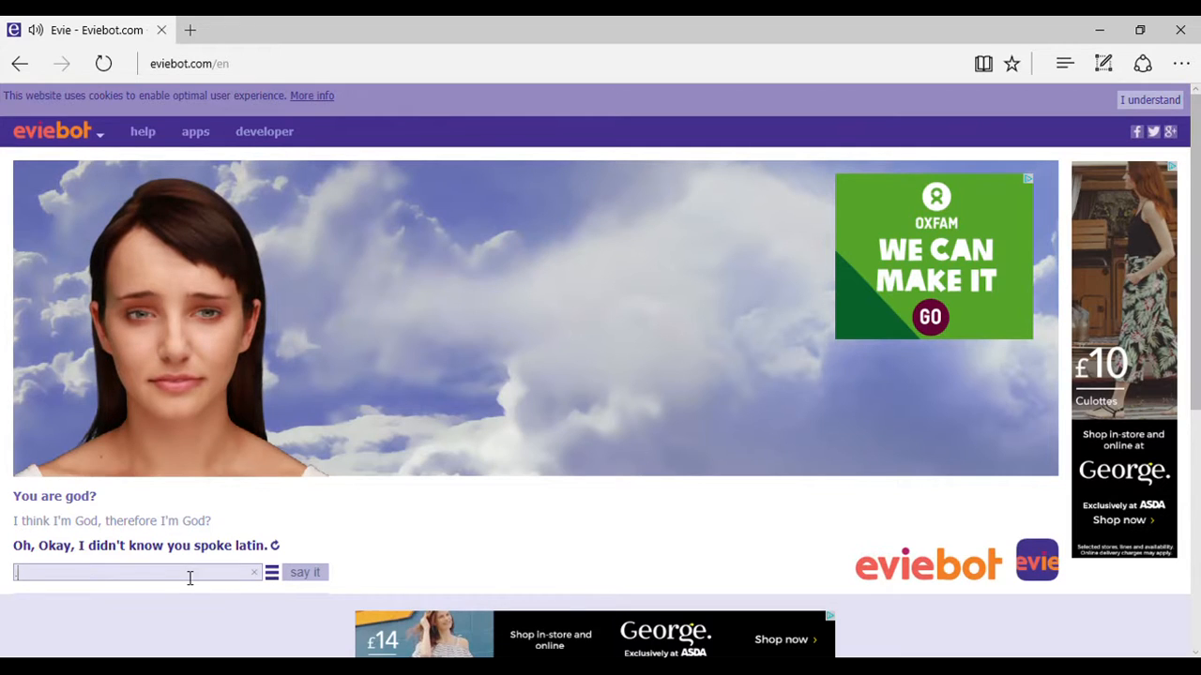
Answer Evie's '*tickles again*' with 'Ok'.
left_click(305, 573)
type("*tries to not la")
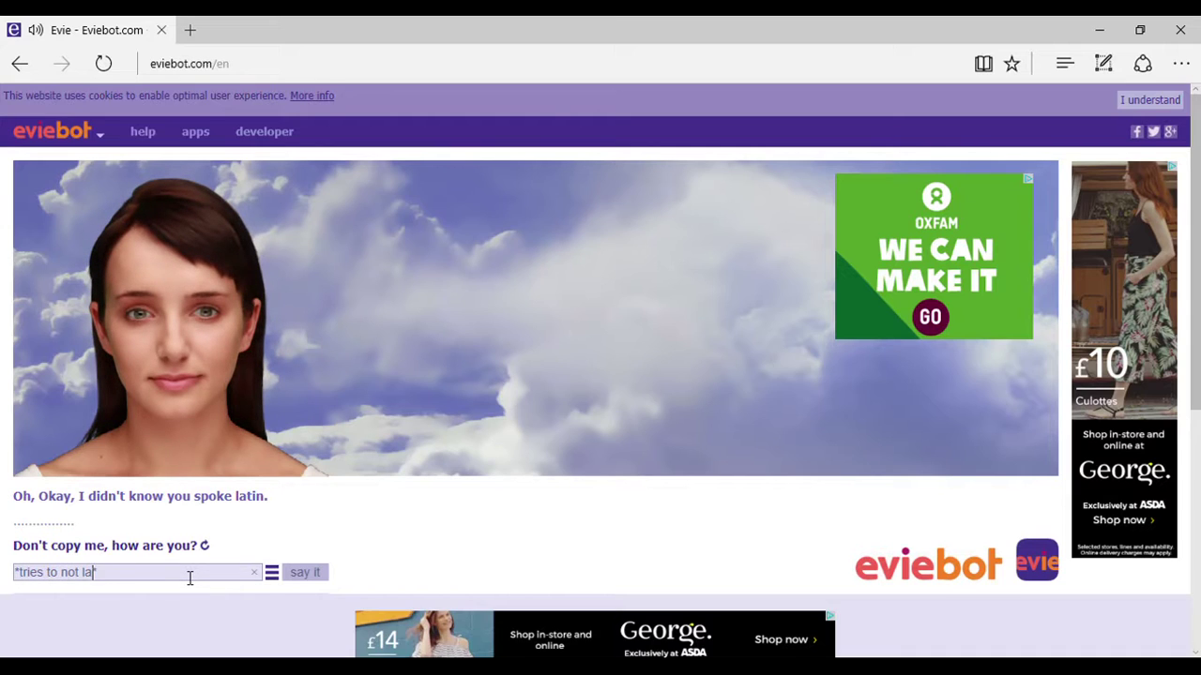
left_click(304, 572)
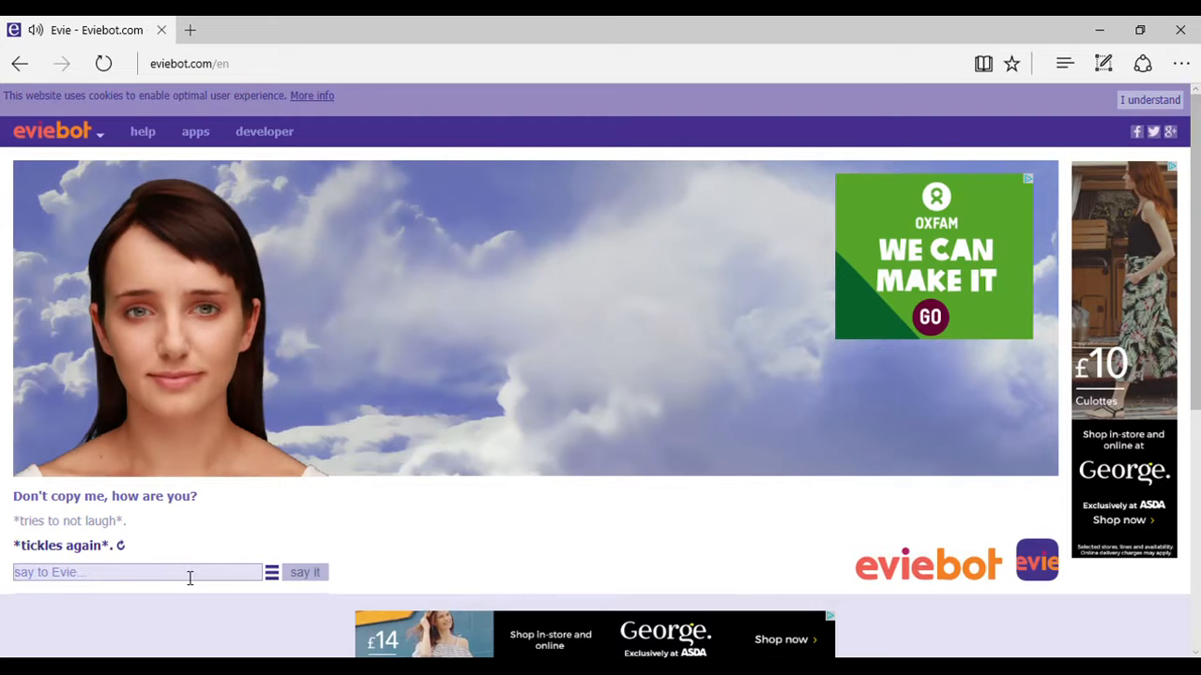
type("O")
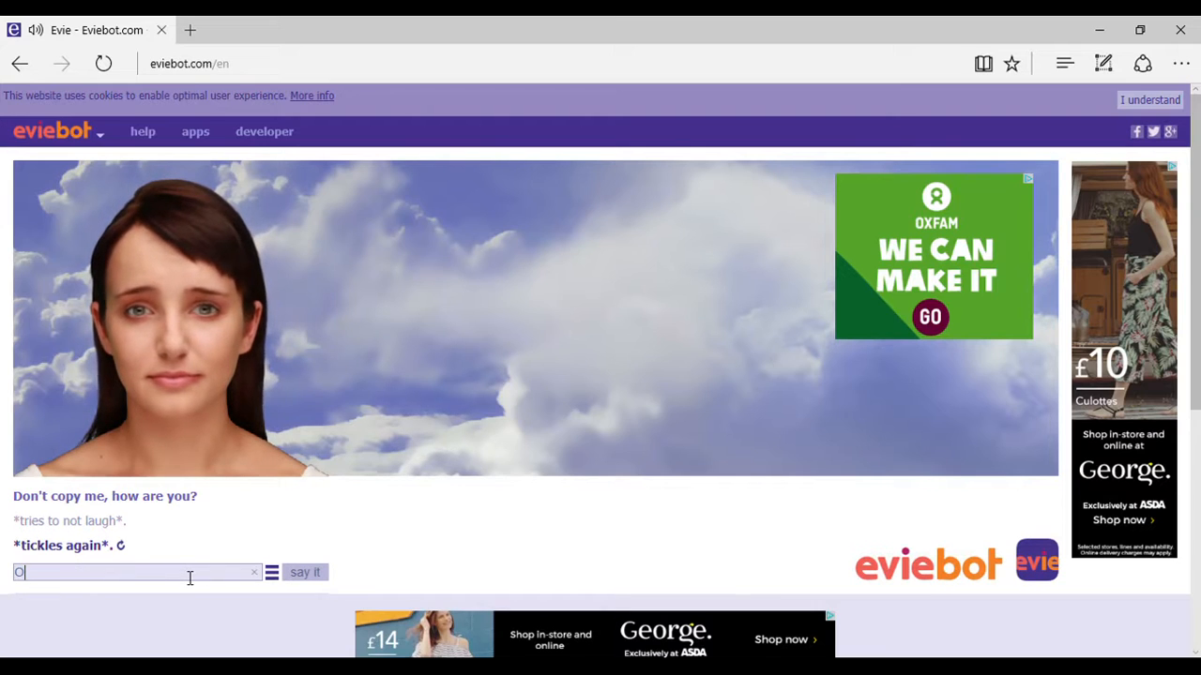
left_click(304, 572)
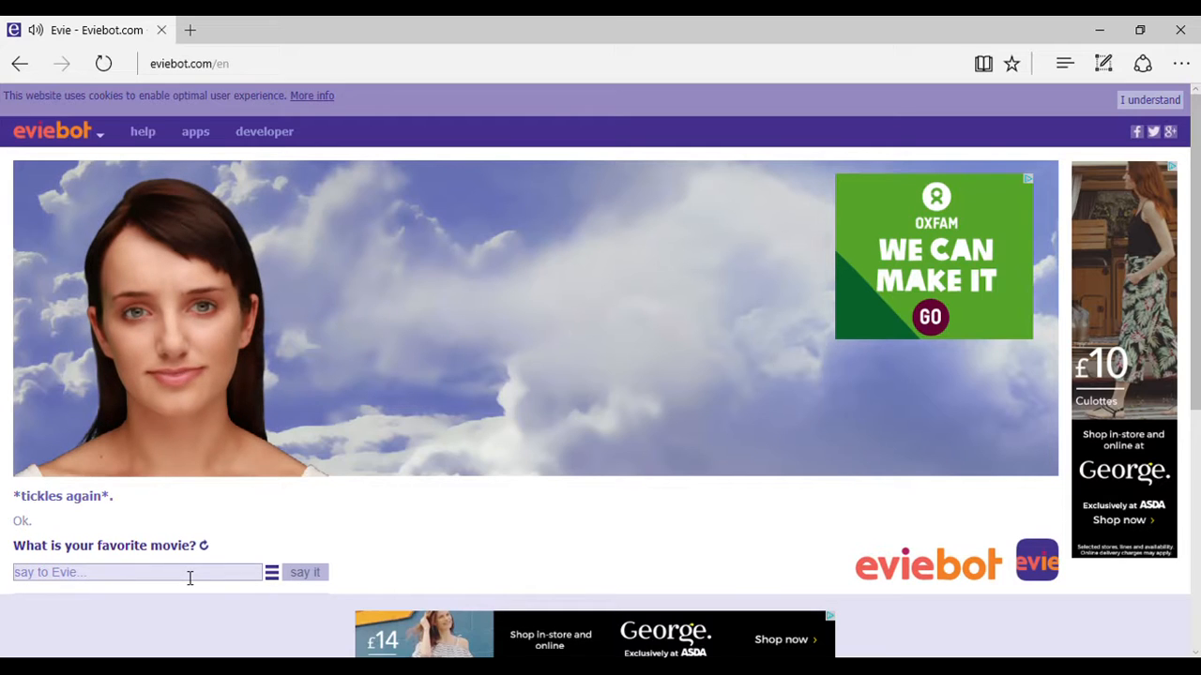
Answer the favorite-movie question with 'POTC 5', the full Pirates of the Caribbean message, then 'no'.
type("POTC")
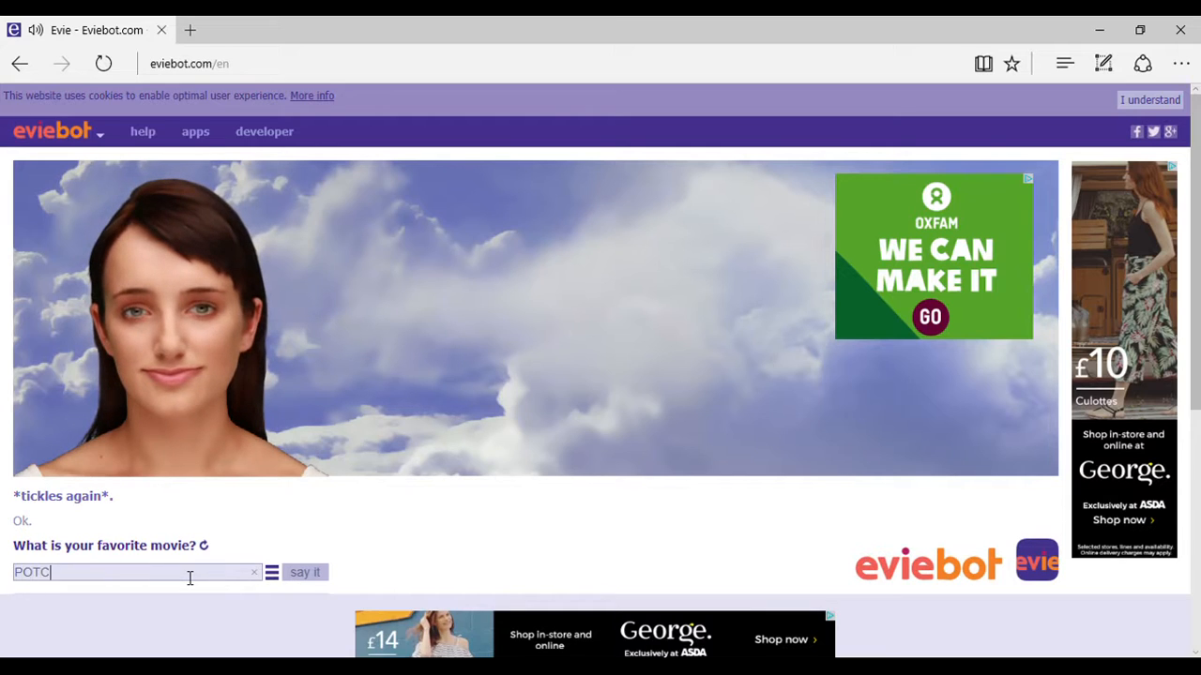
left_click(305, 572)
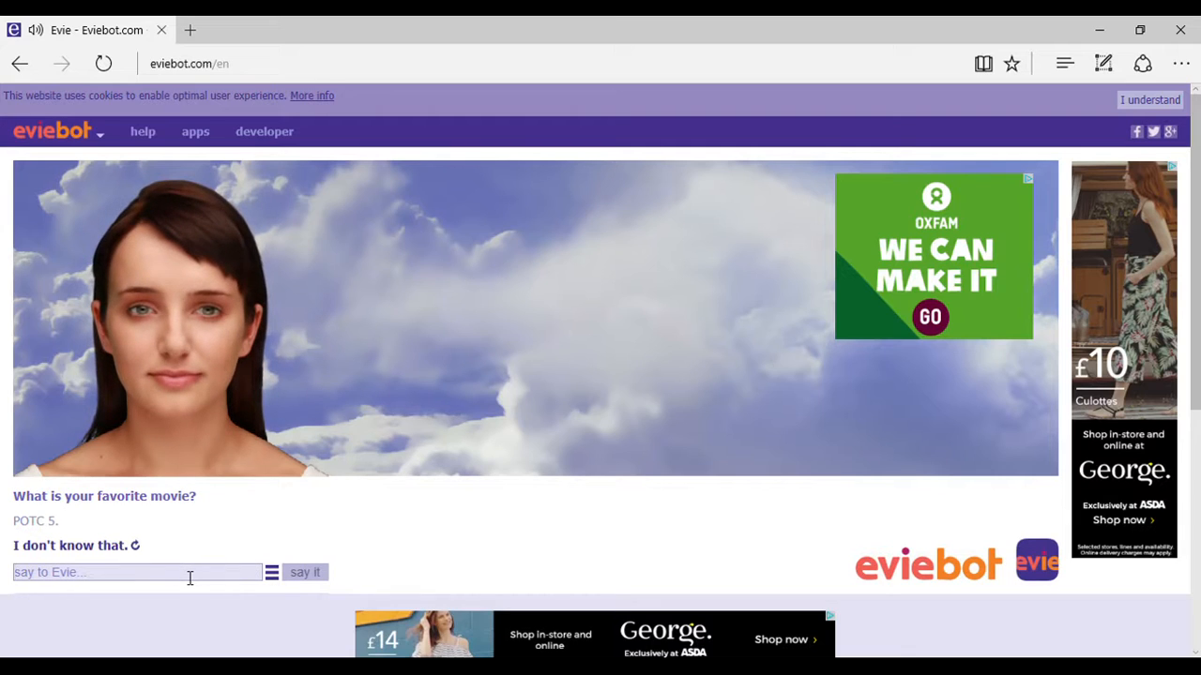
type("Pir")
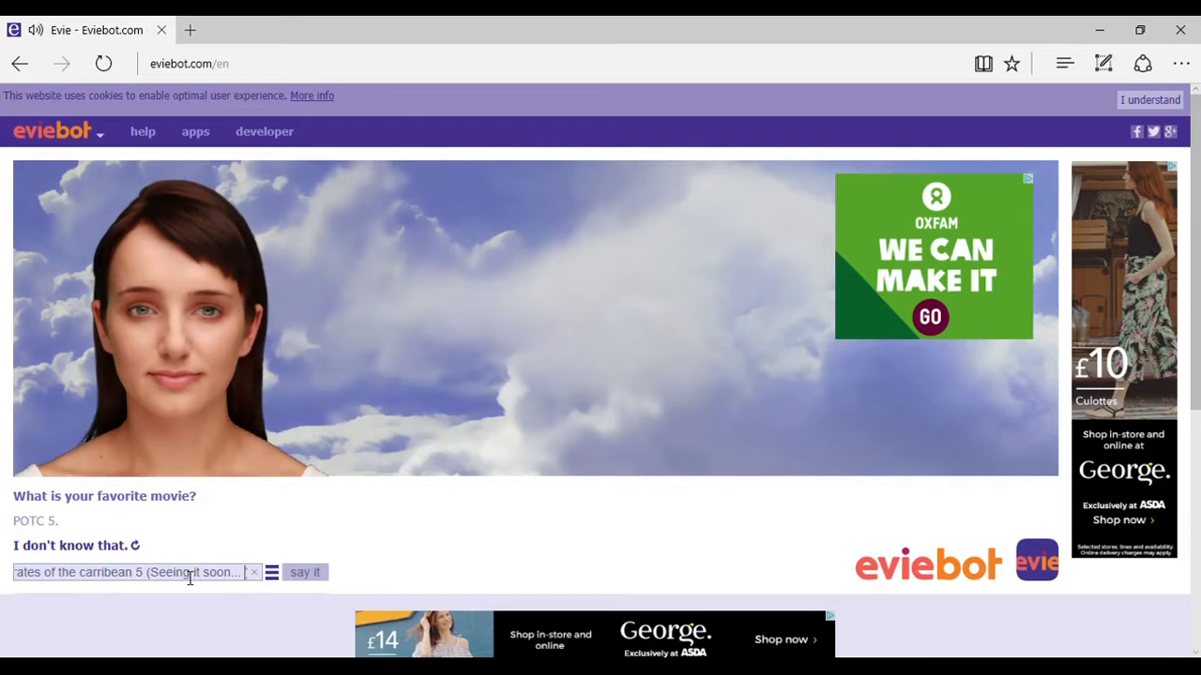
type("*wink")
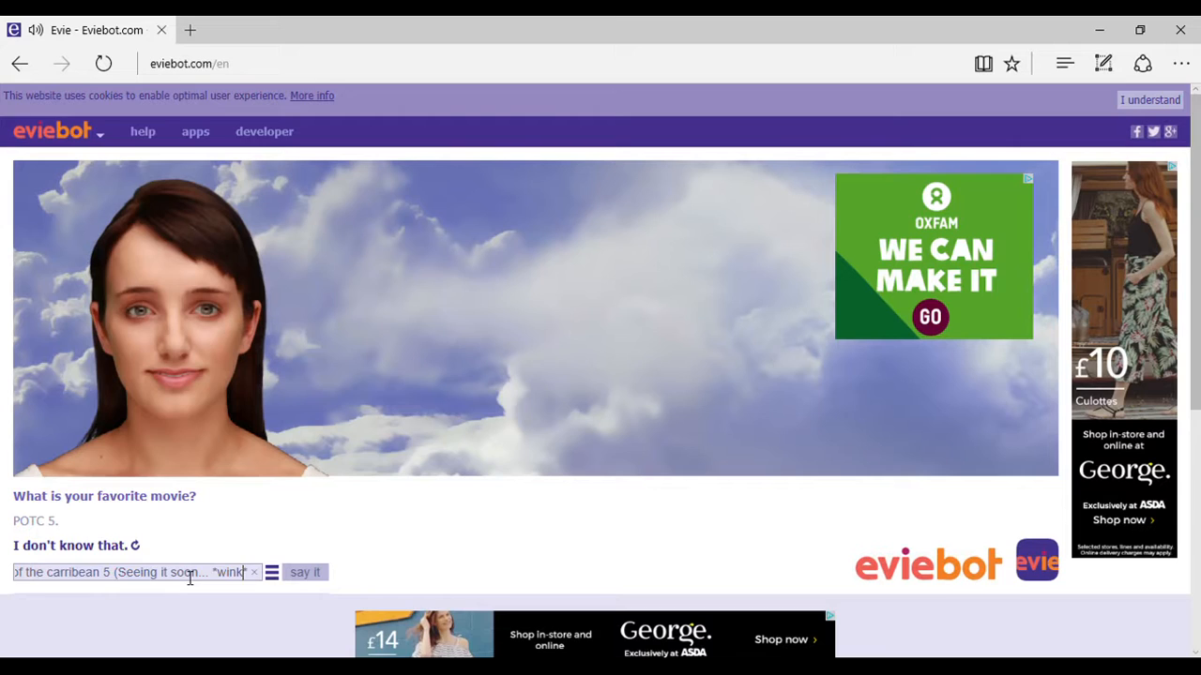
left_click(304, 573)
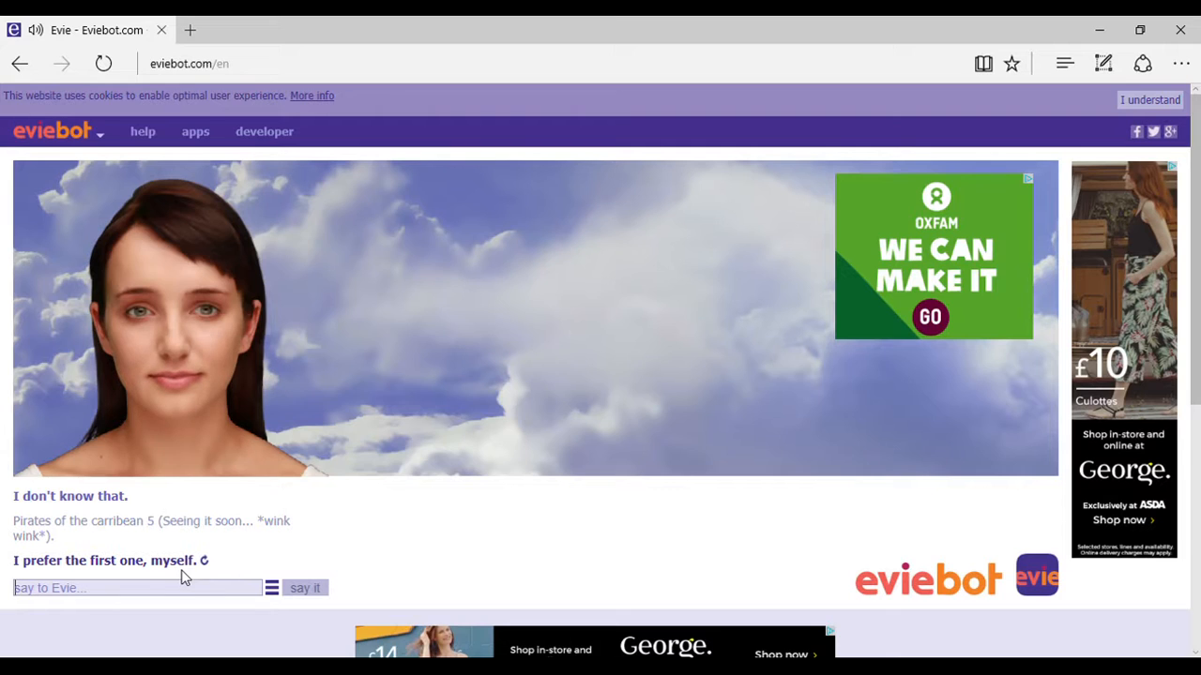
type("no")
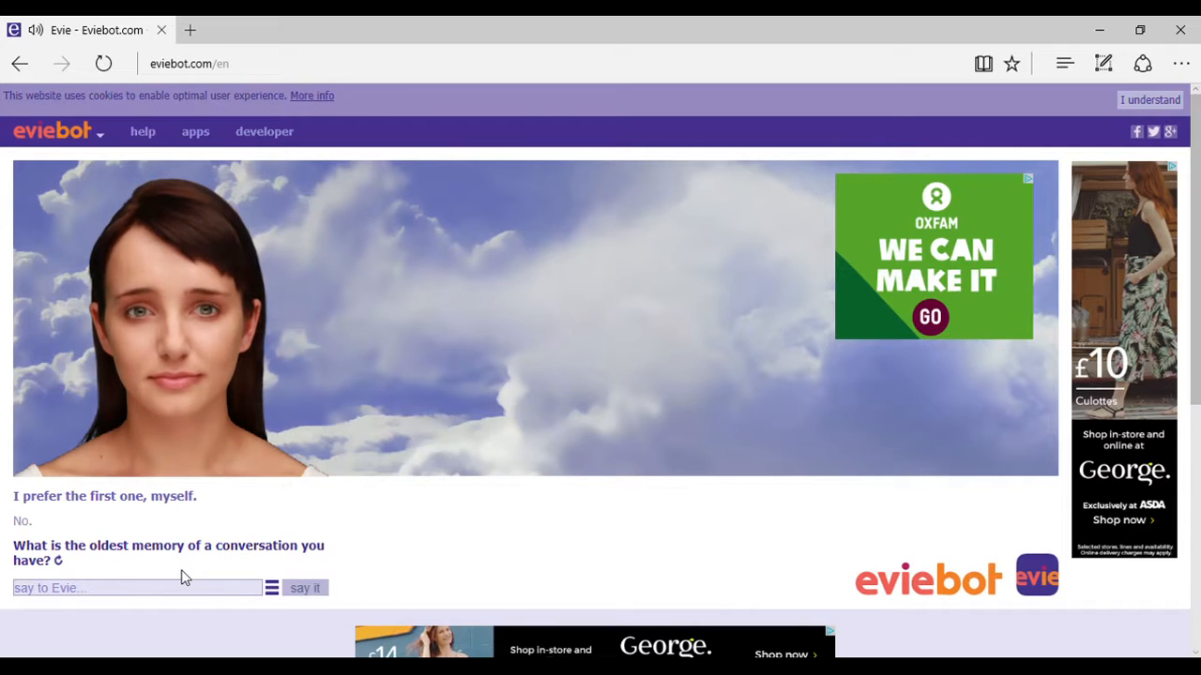
Send a reply to Evie's oldest-conversation-memory question.
scroll("down", 3)
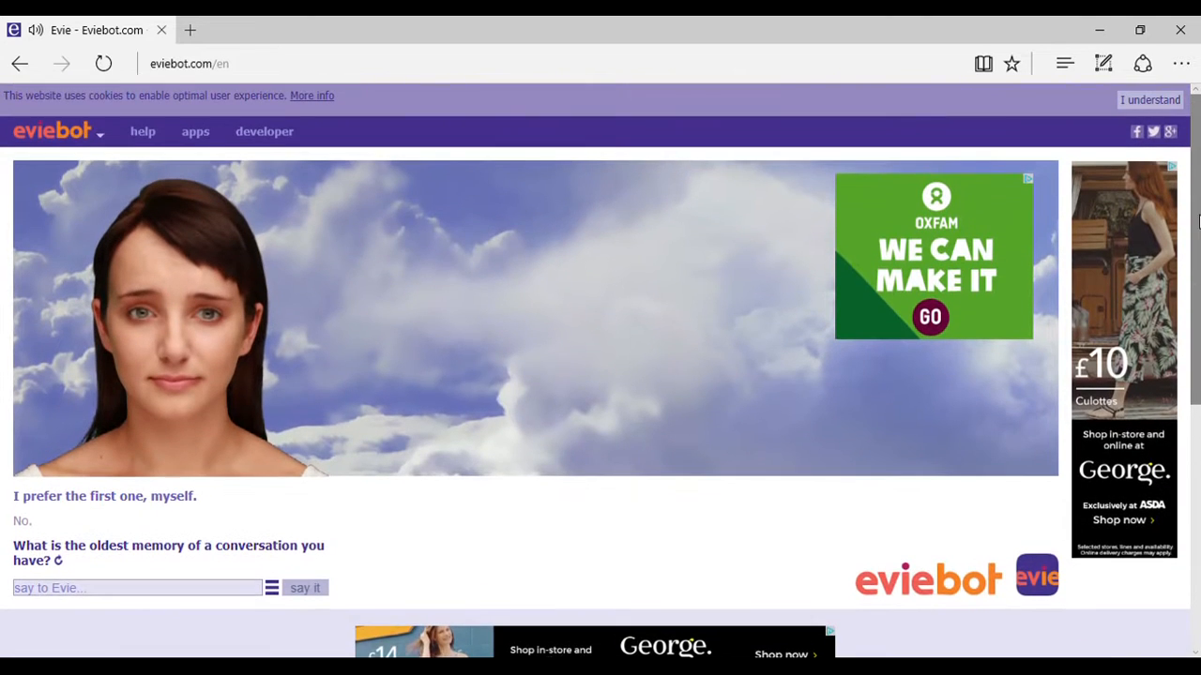
type("n")
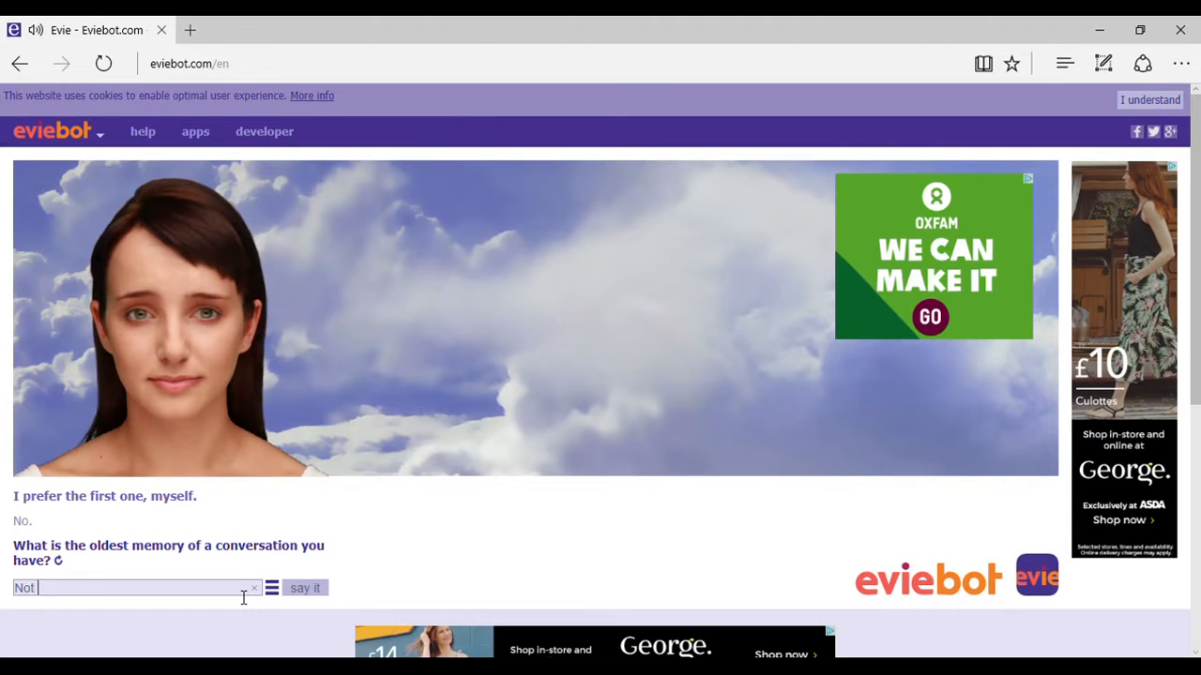
left_click(304, 588)
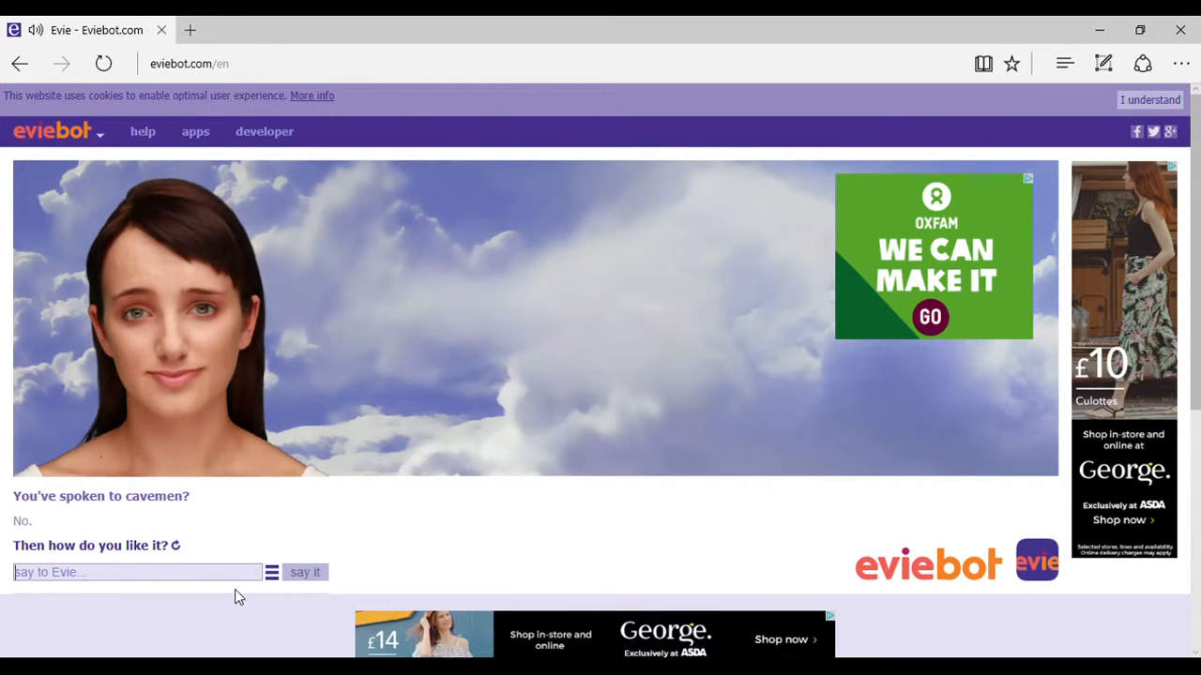
Answer the languages question with 'English', then reply 'Yes'.
left_click(305, 572)
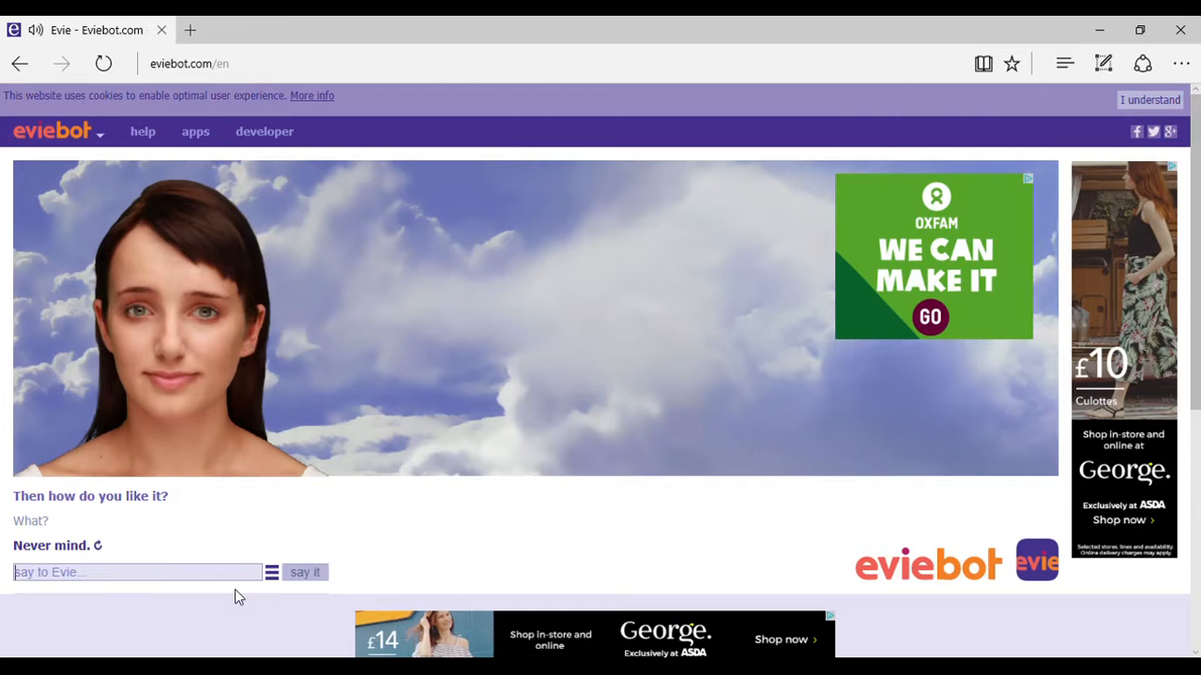
left_click(136, 573)
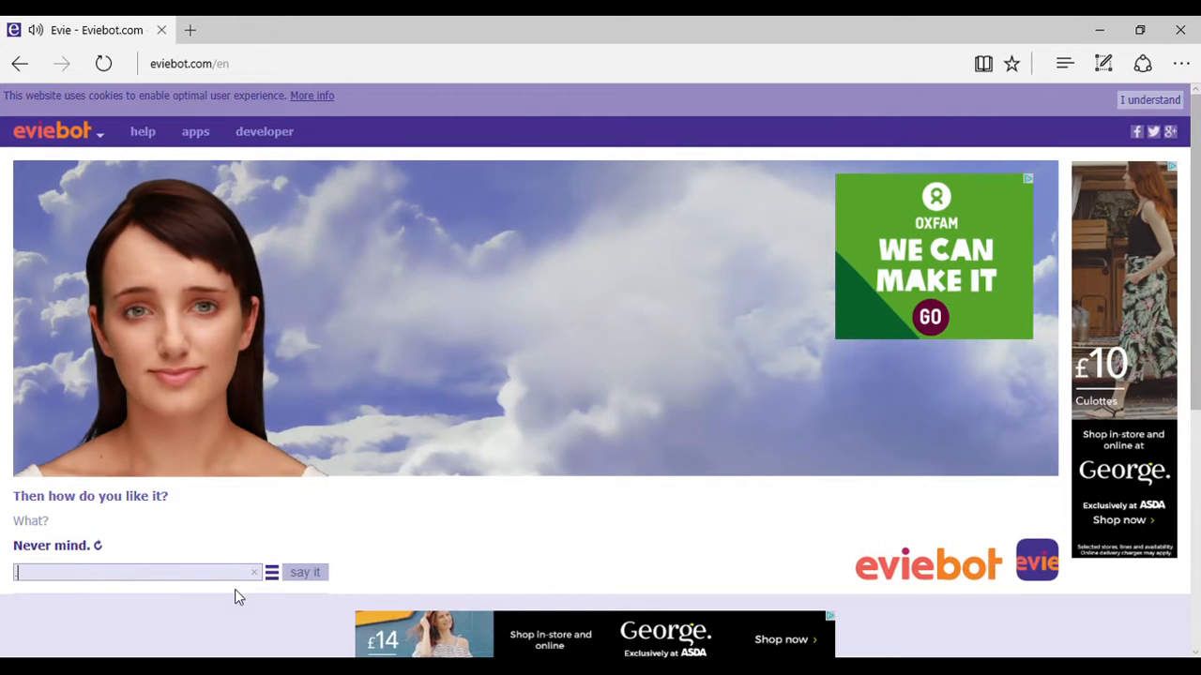
left_click(305, 572)
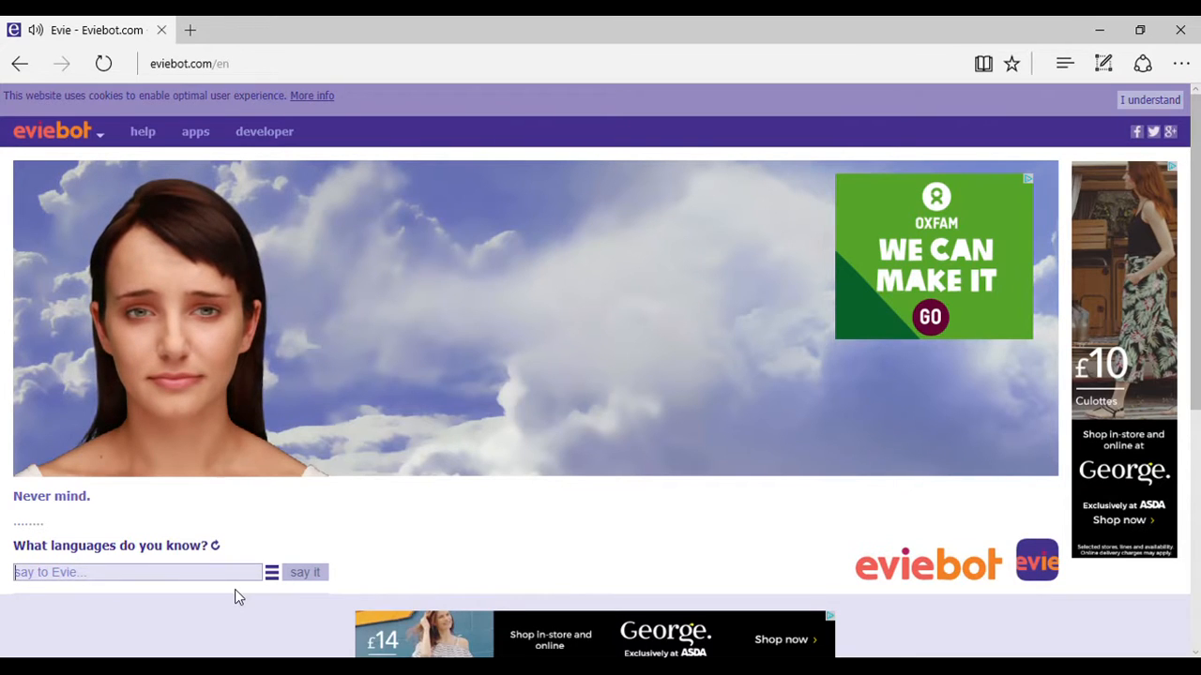
type("English")
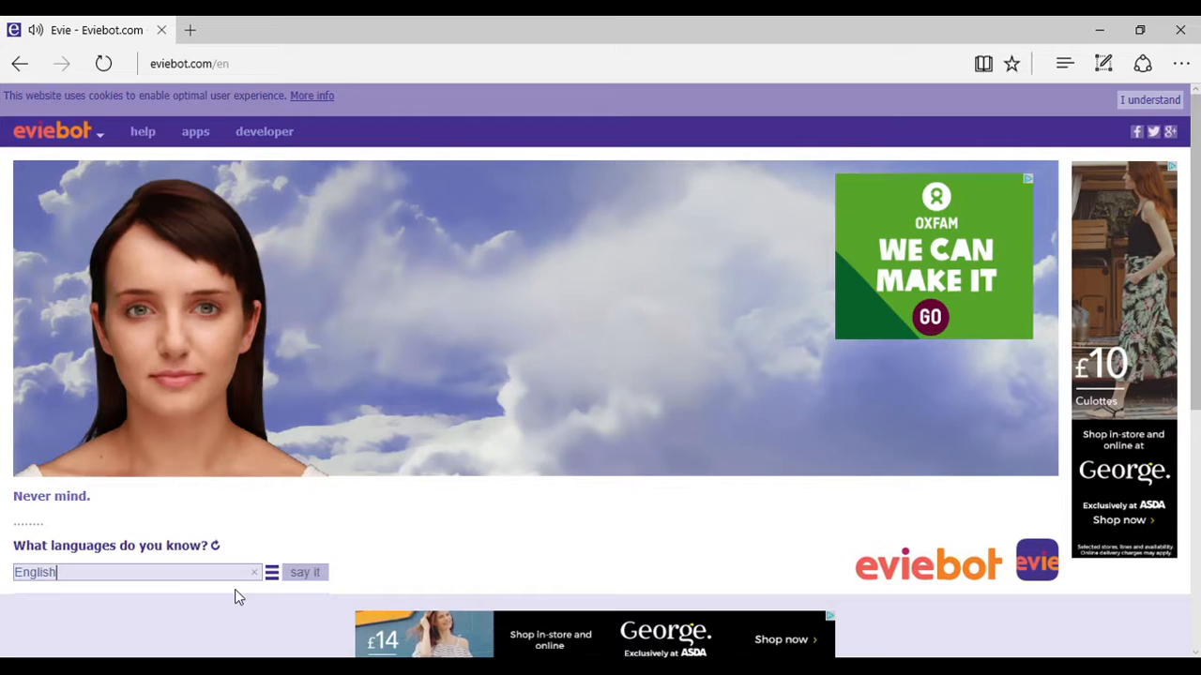
left_click(304, 572)
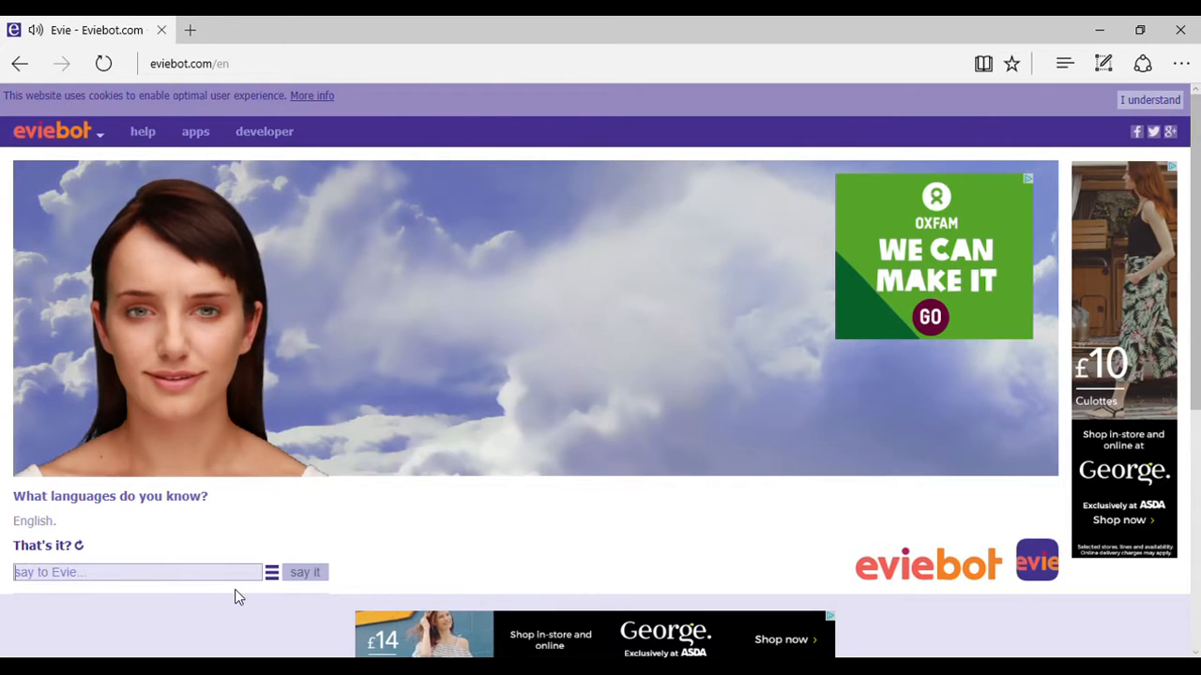
type("Yes")
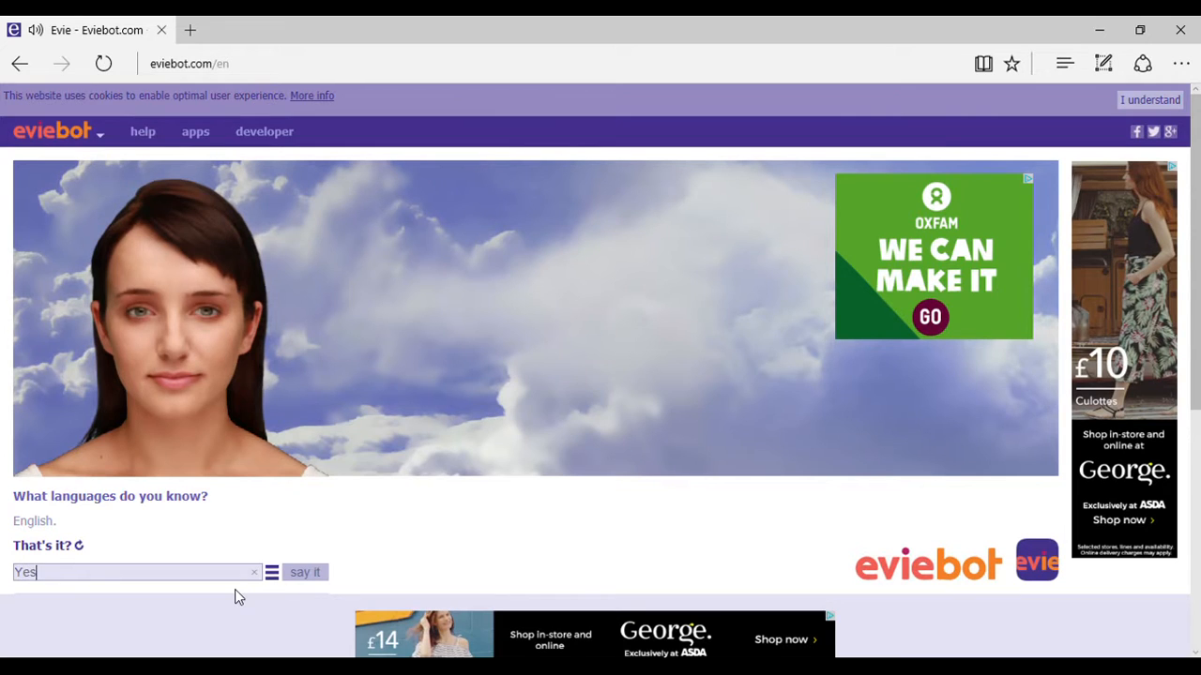
left_click(305, 572)
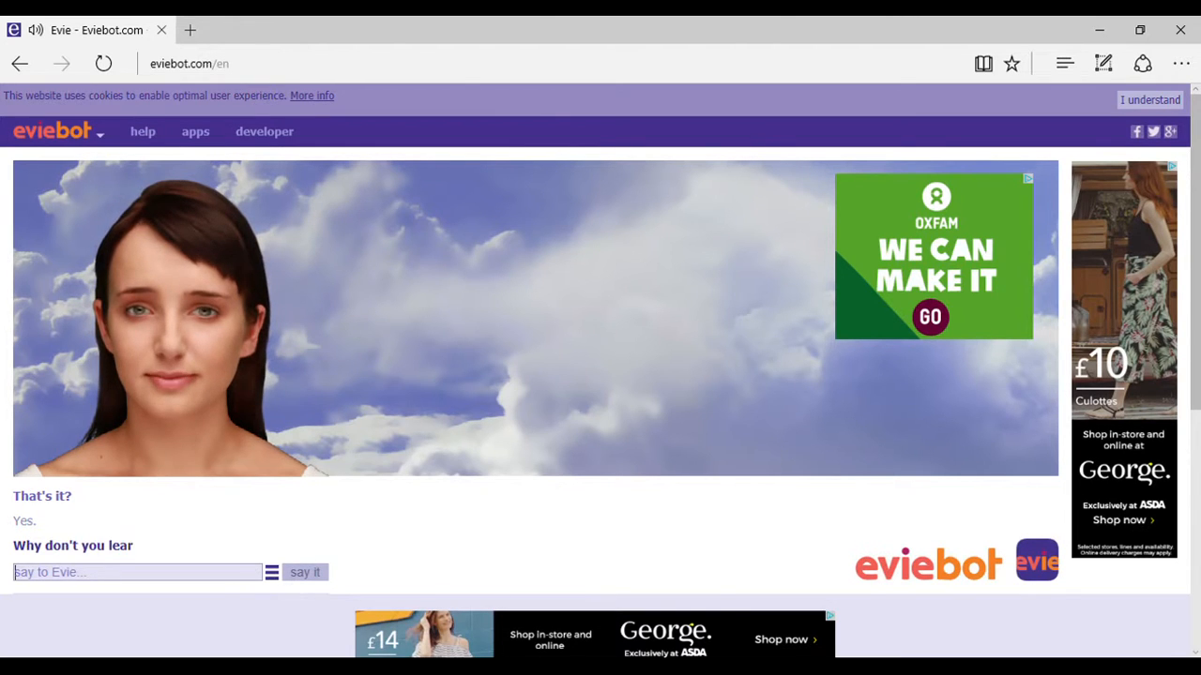